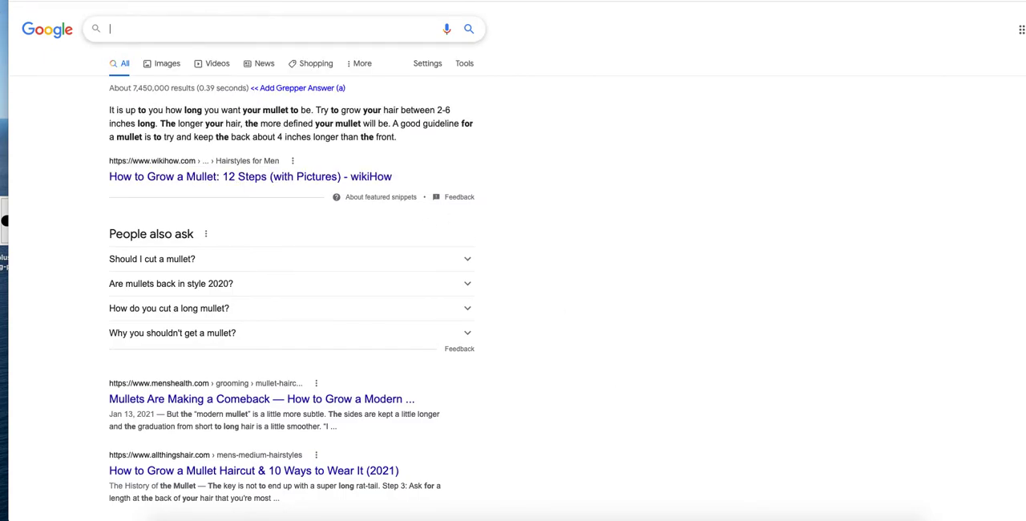
Search Google for 'javascript subset list' so Grepper code answers appear above the results.
{"action": "type", "text": "javascript subset list"}
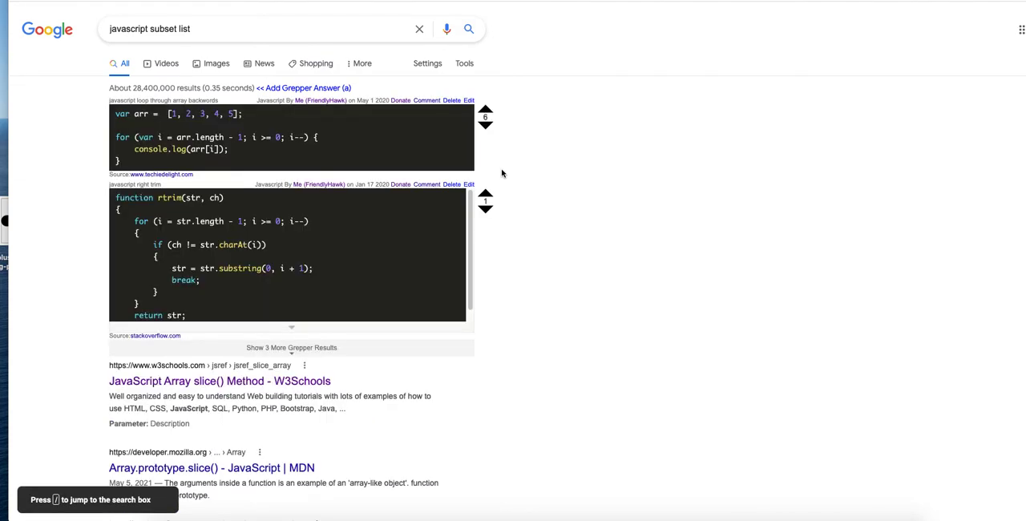
Show the 3 more Grepper results, adding snippets like slicing a colors array.
{"action": "left_click", "coordinate": [180, 29]}
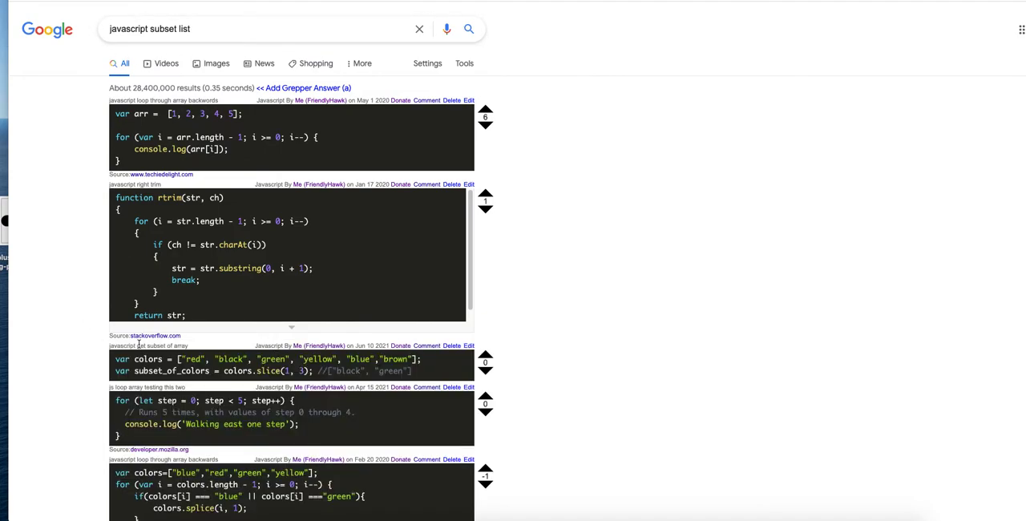
{"action": "scroll", "scroll_direction": "down", "scroll_amount": 3}
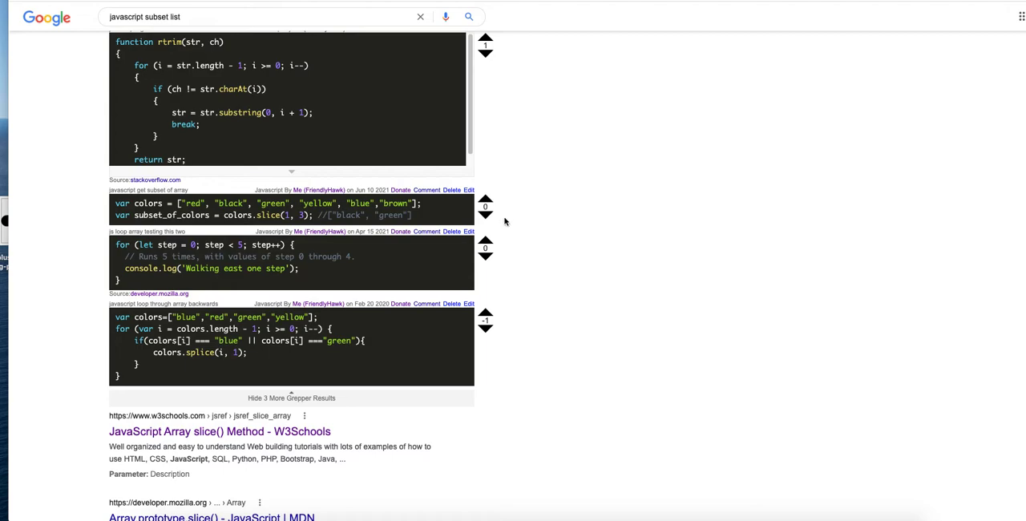
Upvote the colors.slice answer so it alone tops the Grepper results.
{"action": "left_click", "coordinate": [484, 199]}
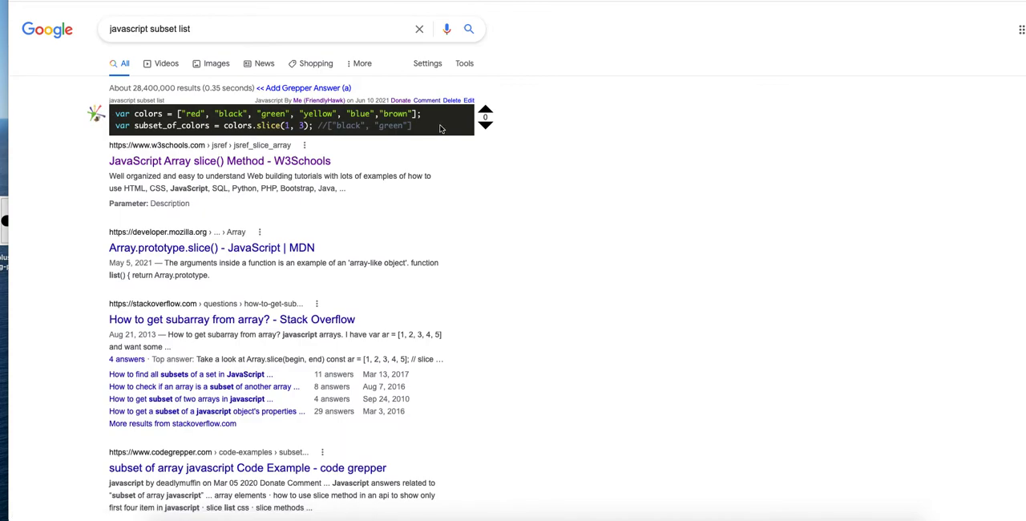
{"action": "mouse_move", "coordinate": [452, 109]}
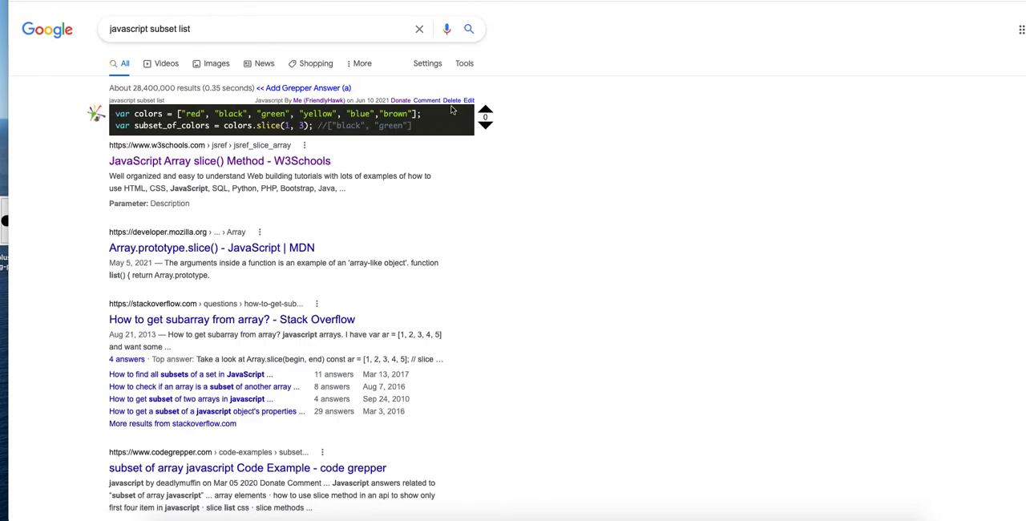
{"action": "mouse_move", "coordinate": [576, 152]}
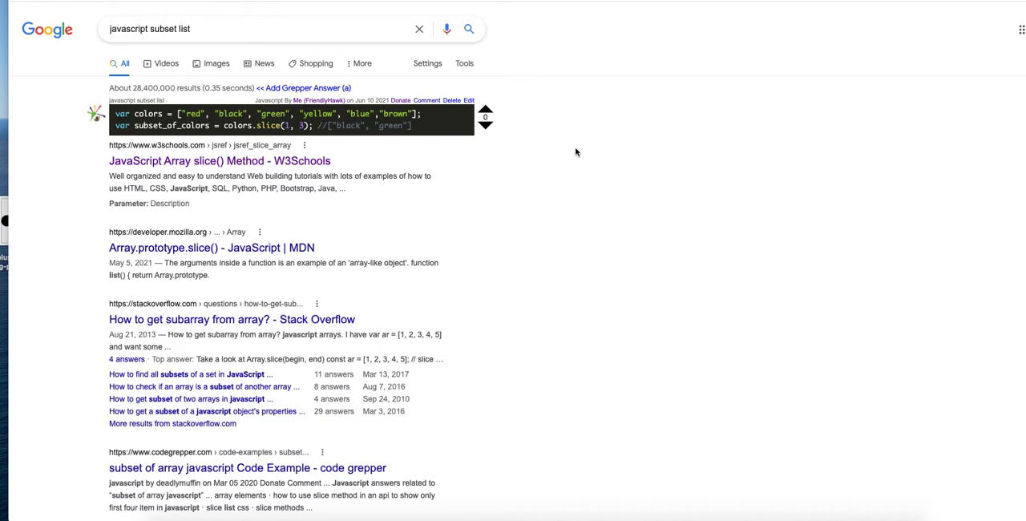
{"action": "mouse_move", "coordinate": [258, 50]}
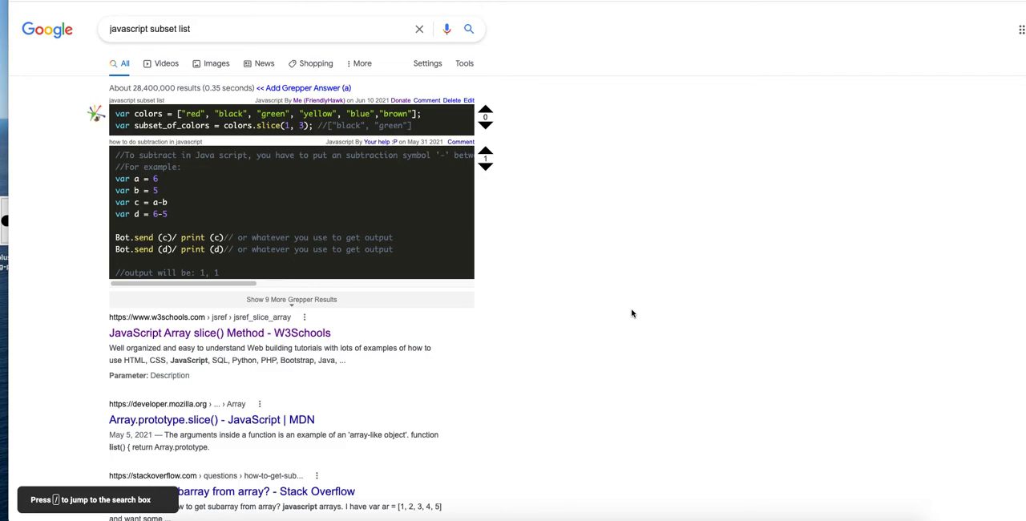
{"action": "mouse_move", "coordinate": [96, 279]}
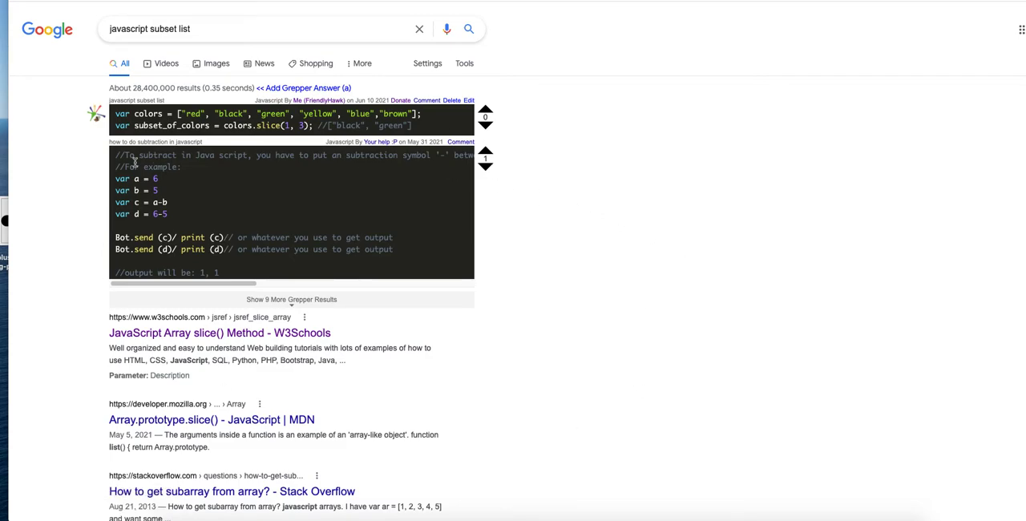
Show 6 more Grepper results and upvote the subtraction answer above the slice answer.
{"action": "left_click", "coordinate": [292, 300]}
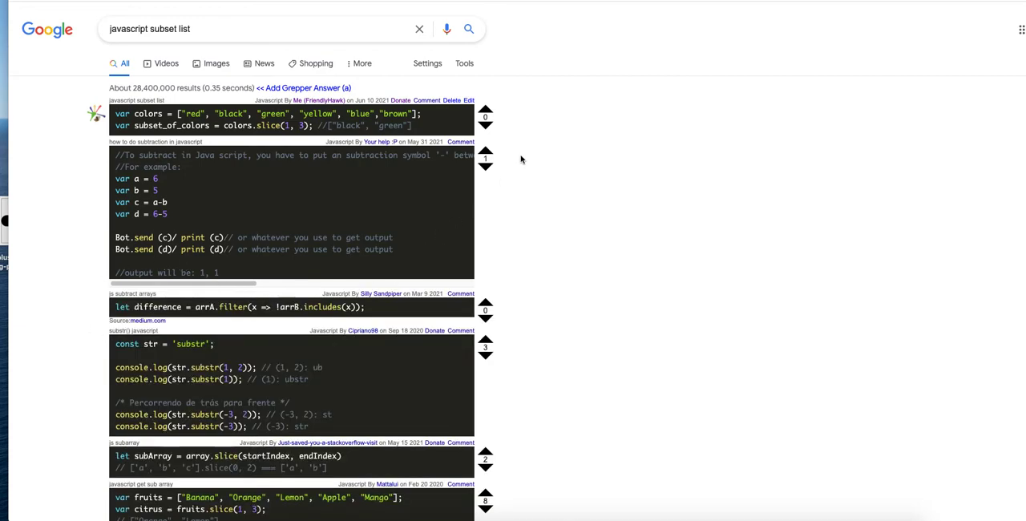
{"action": "left_click", "coordinate": [484, 153]}
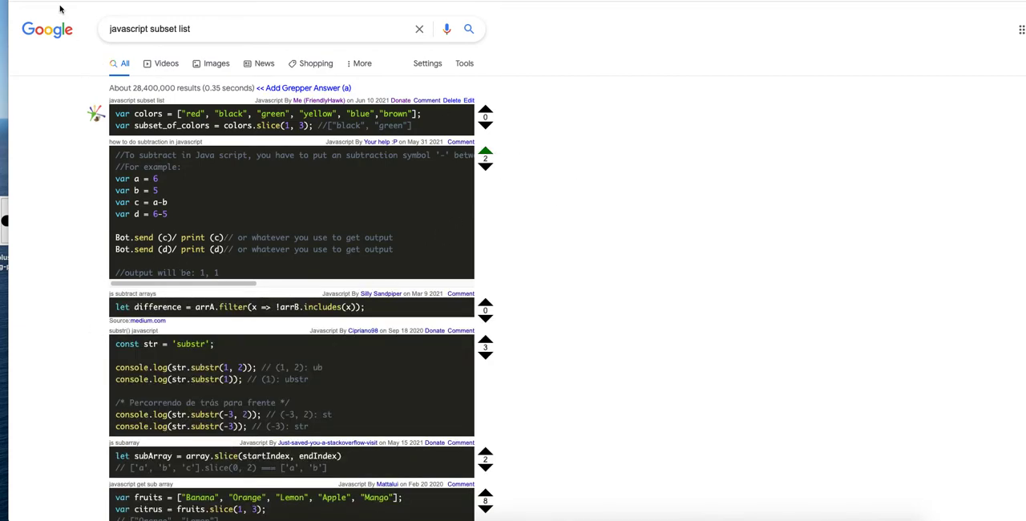
{"action": "left_click", "coordinate": [241, 29]}
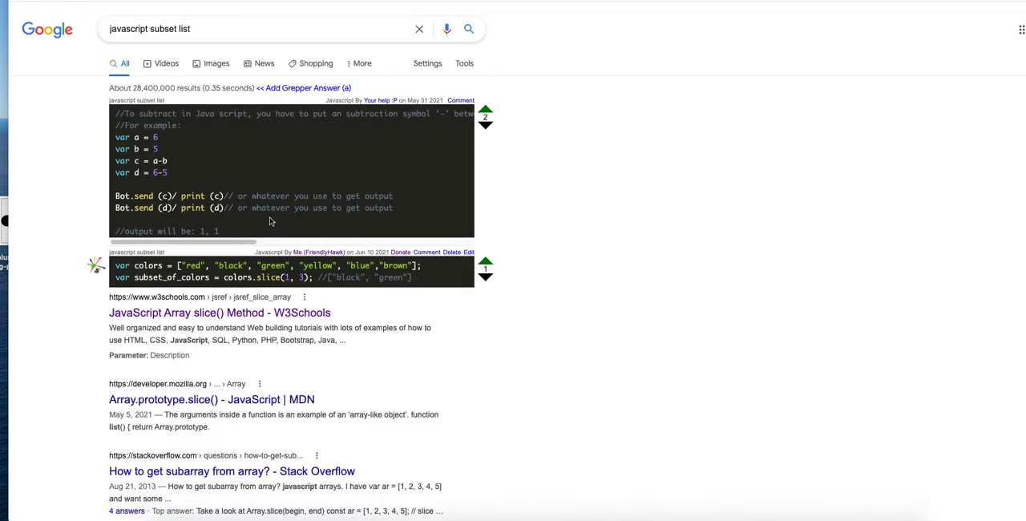
{"action": "mouse_move", "coordinate": [863, 252]}
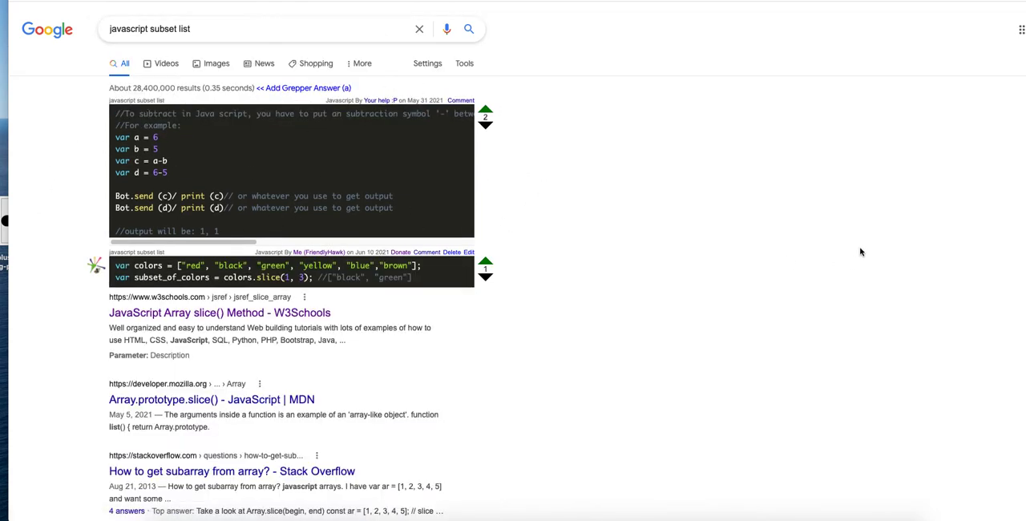
{"action": "mouse_move", "coordinate": [840, 252]}
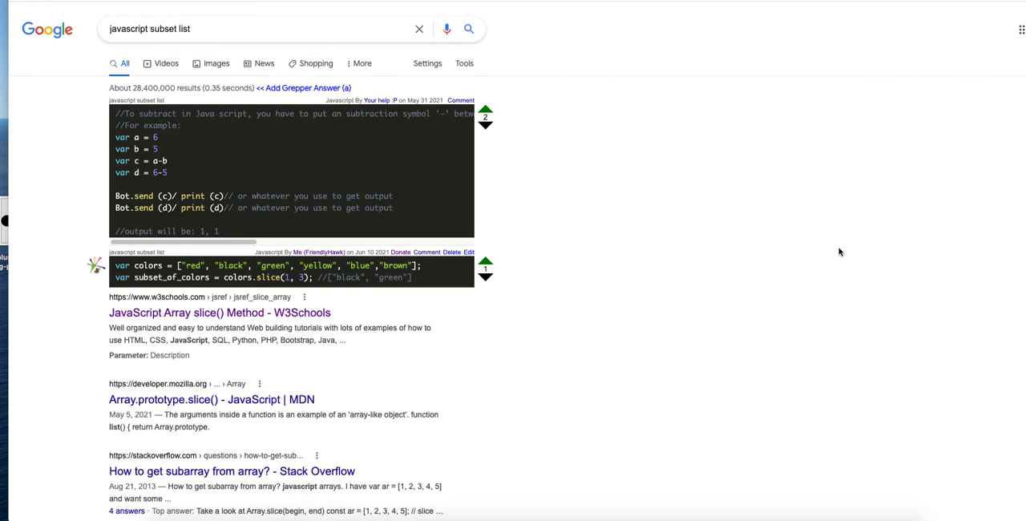
{"action": "mouse_move", "coordinate": [667, 313]}
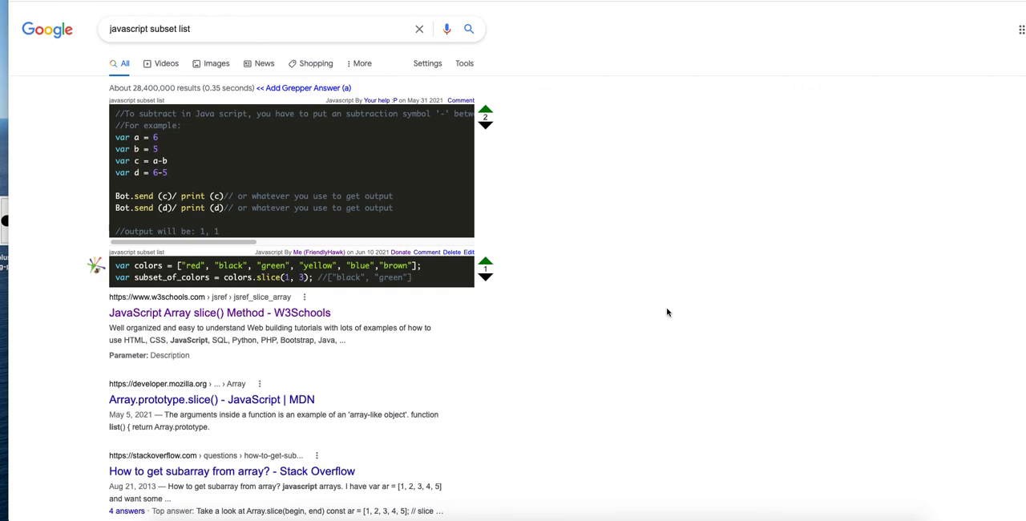
{"action": "mouse_move", "coordinate": [835, 109]}
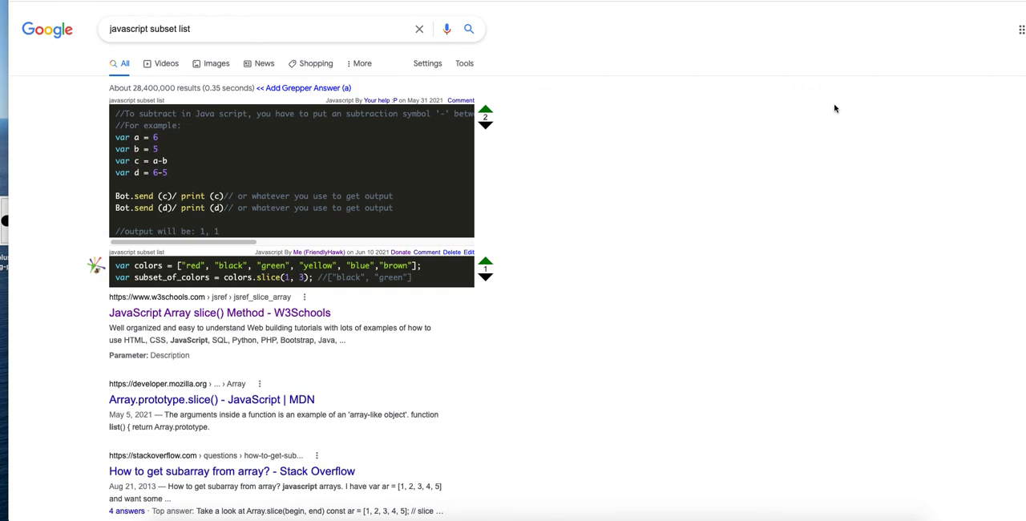